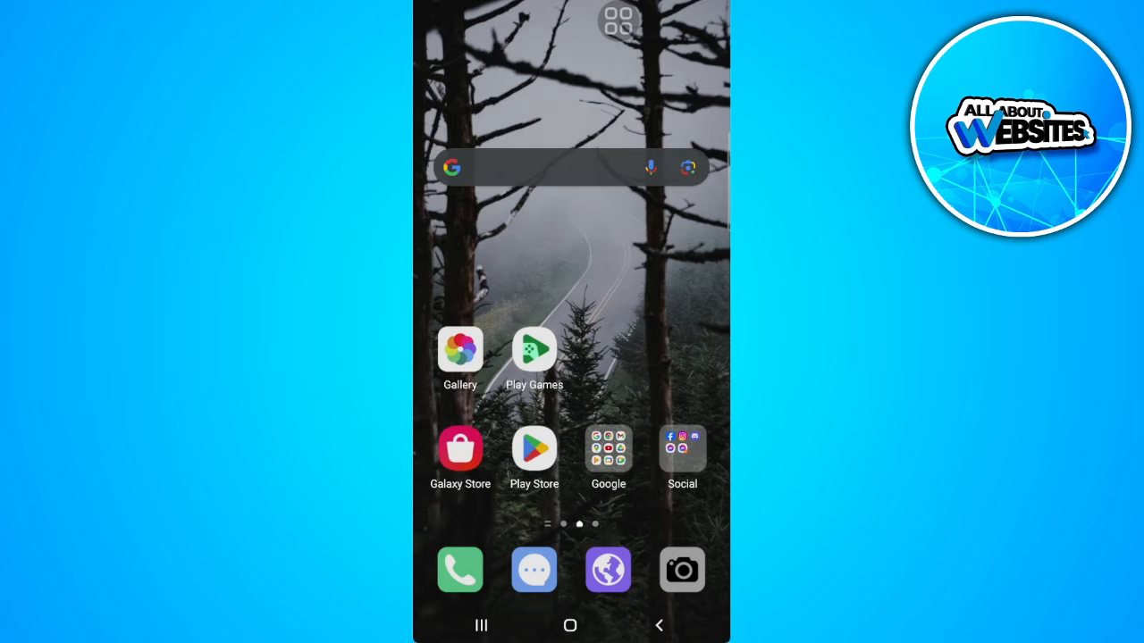
- Open the Social folder on the home screen and launch Telegram
left_click(682, 449)
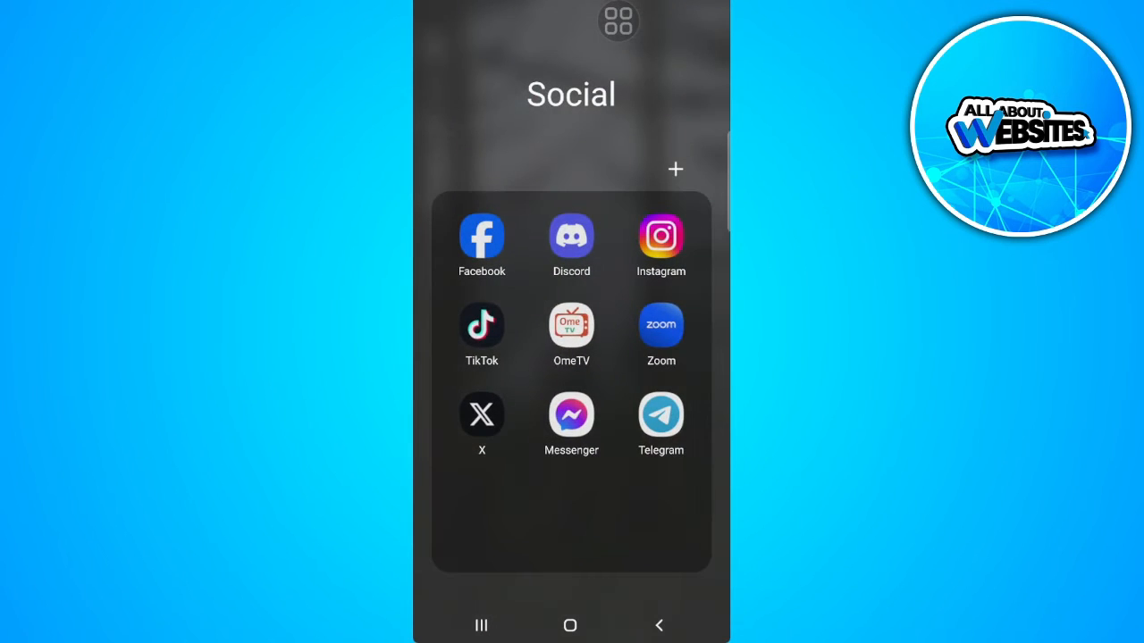
left_click(660, 416)
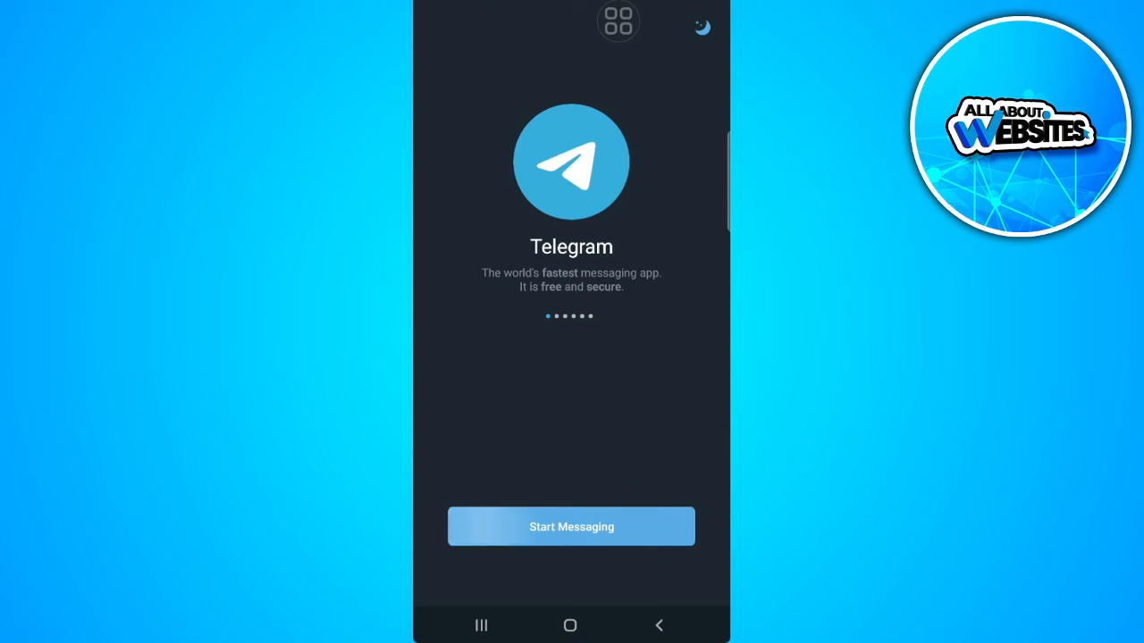
- Start messaging and submit the Philippines (+63) phone number for verification
left_click(571, 527)
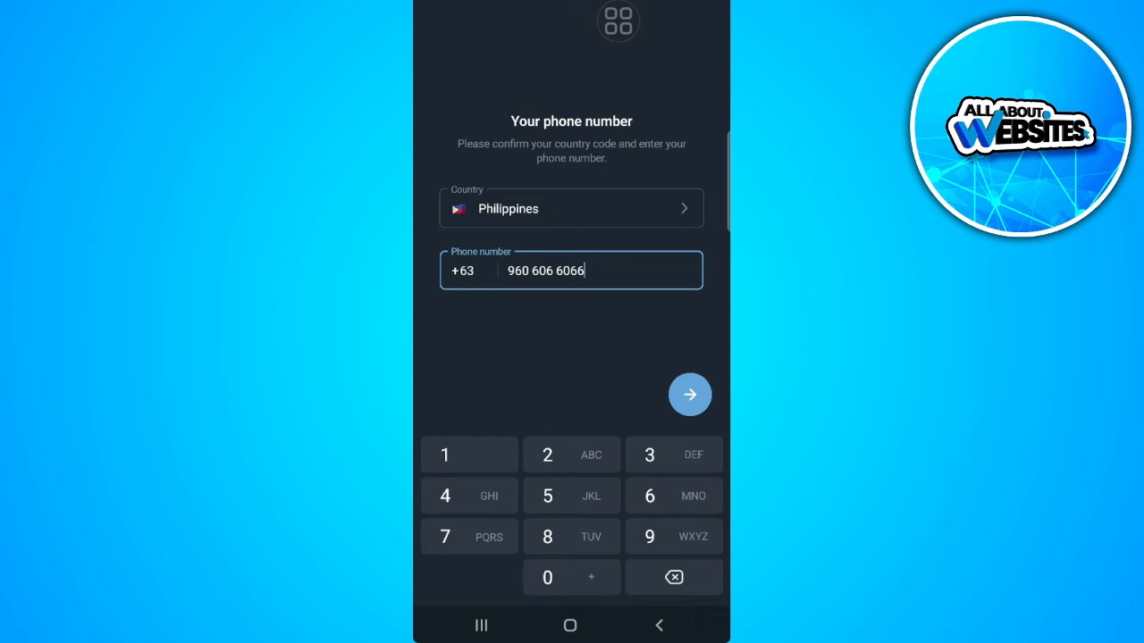
left_click(689, 394)
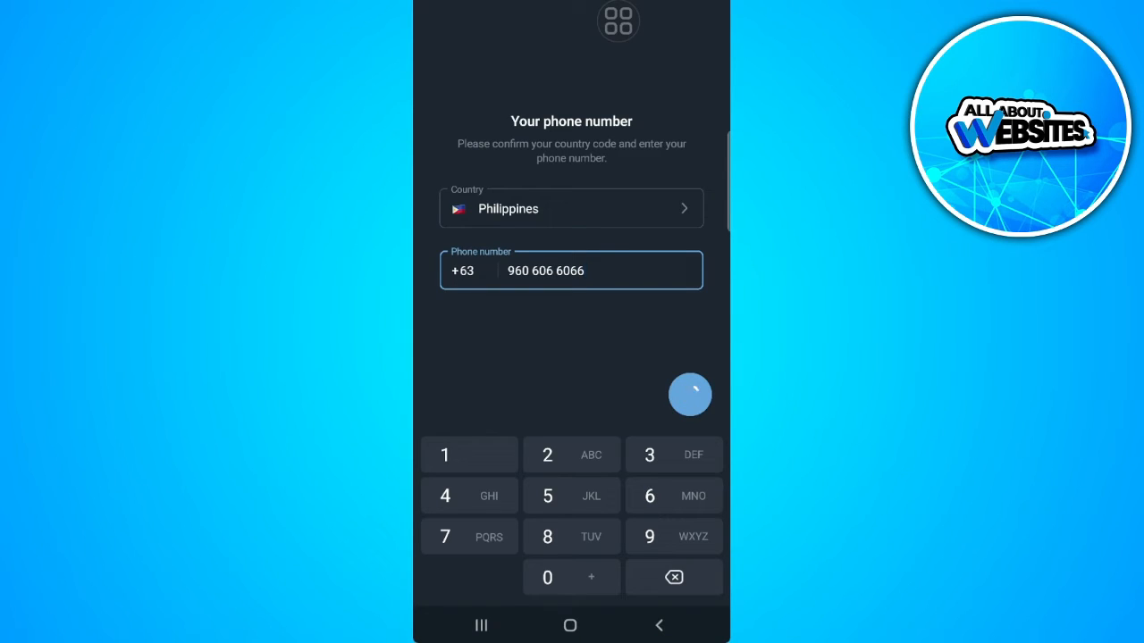
- Confirm the number submission and answer the incoming verification call
left_click(690, 394)
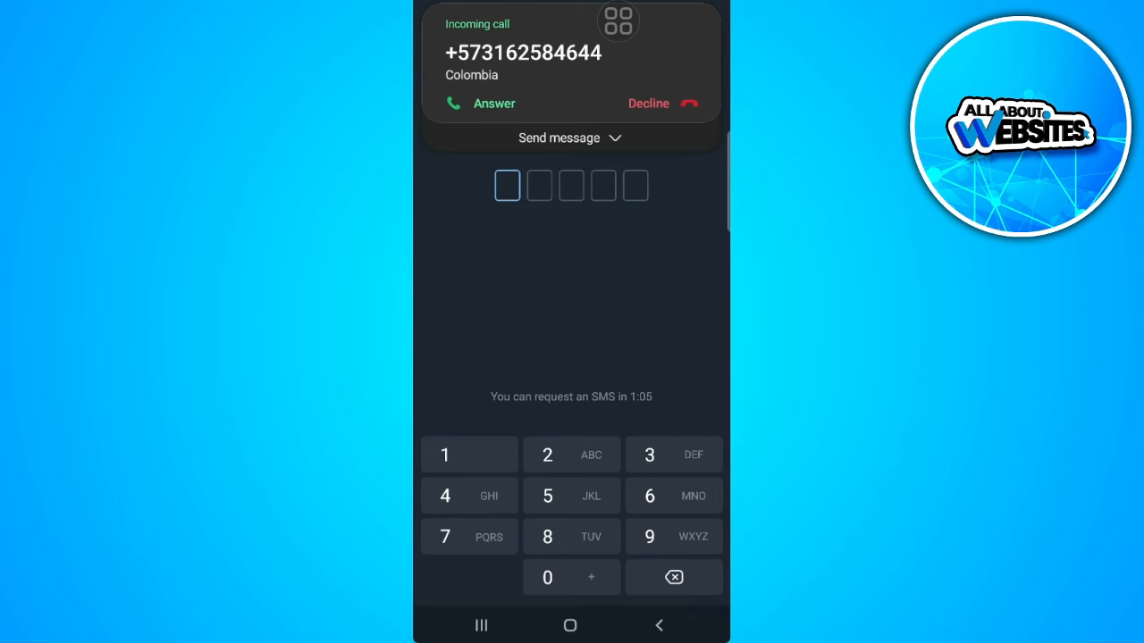
left_click(480, 102)
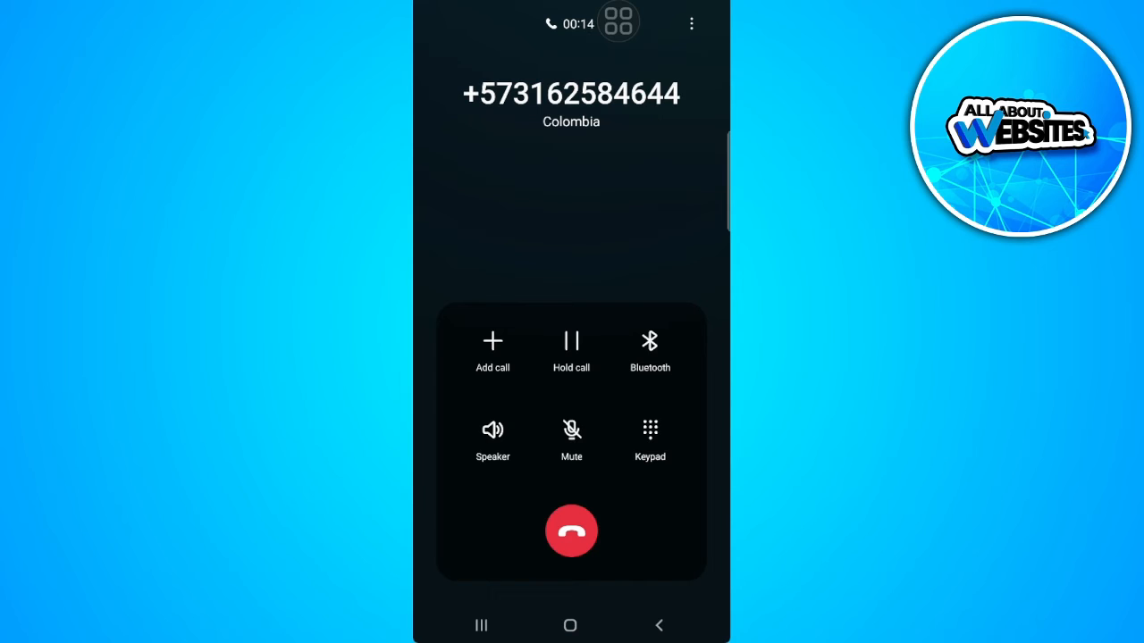
- End the call, close the Edit number prompt, and enter the five-digit code
left_click(571, 531)
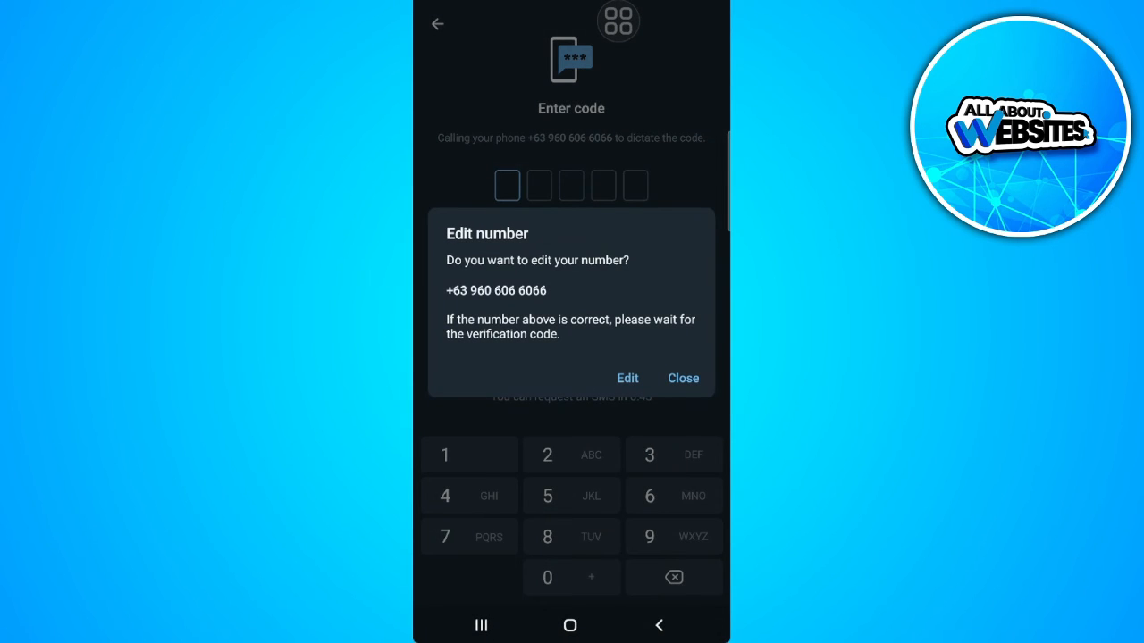
left_click(682, 378)
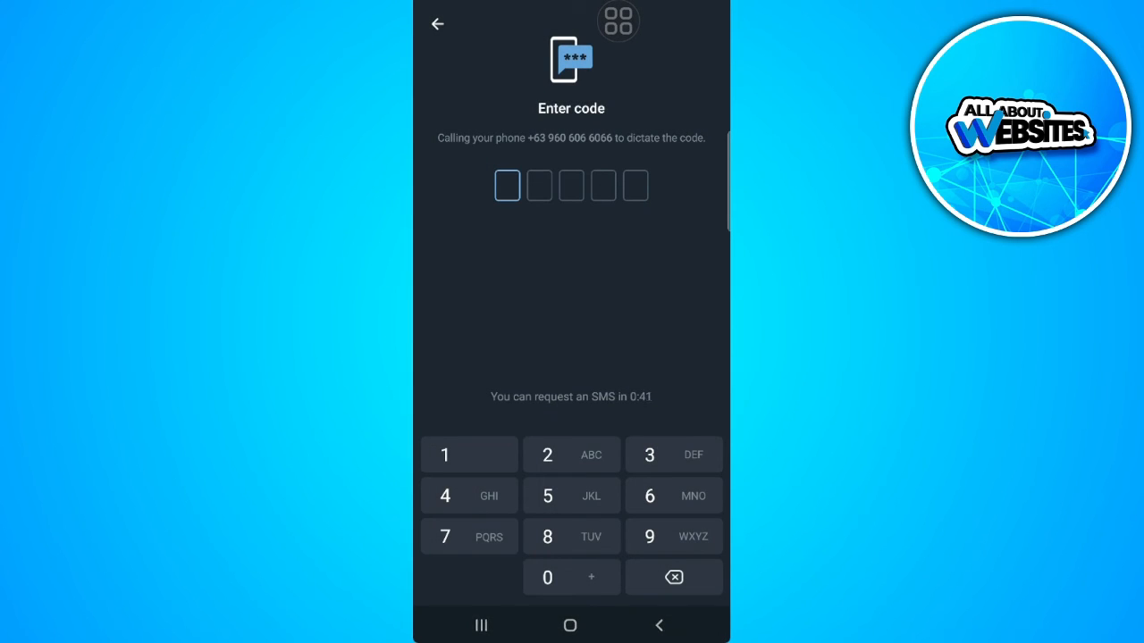
left_click(469, 496)
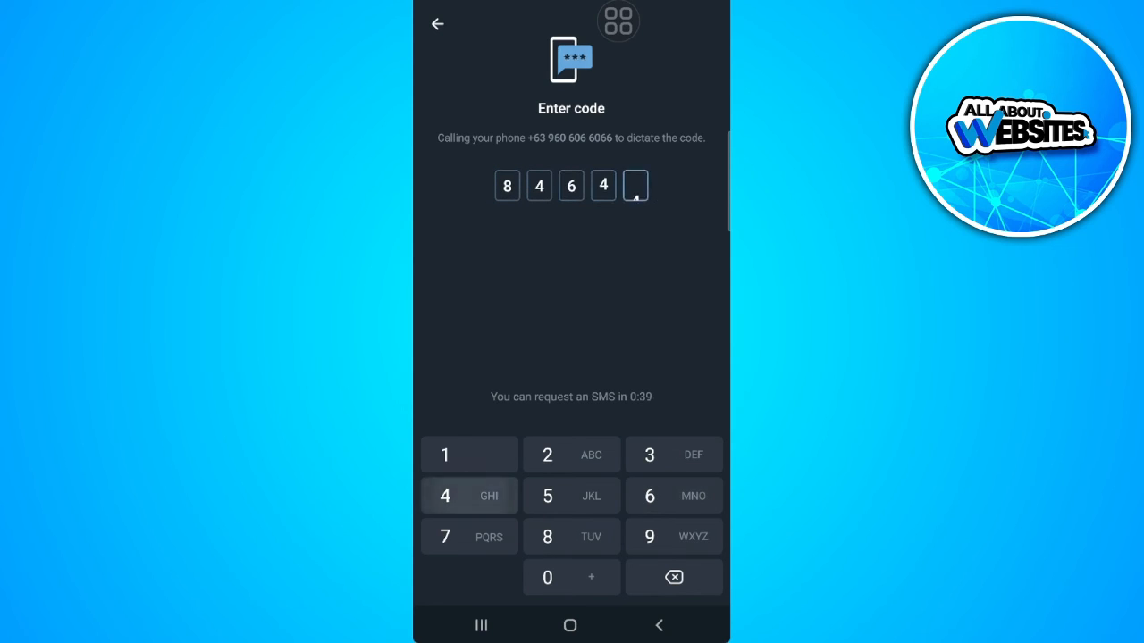
left_click(445, 495)
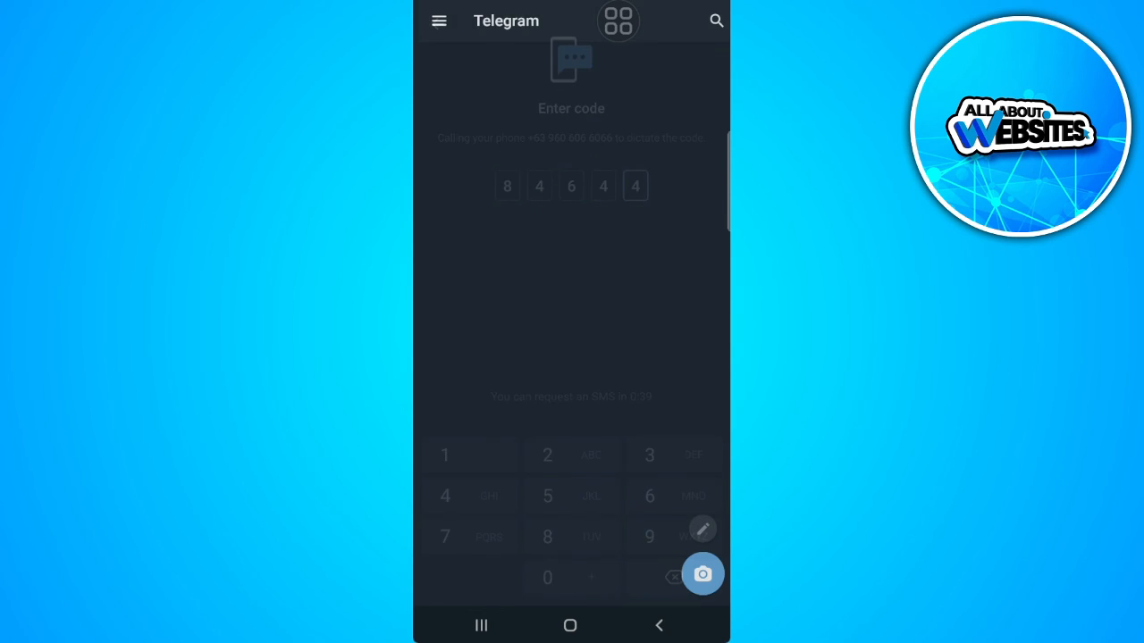